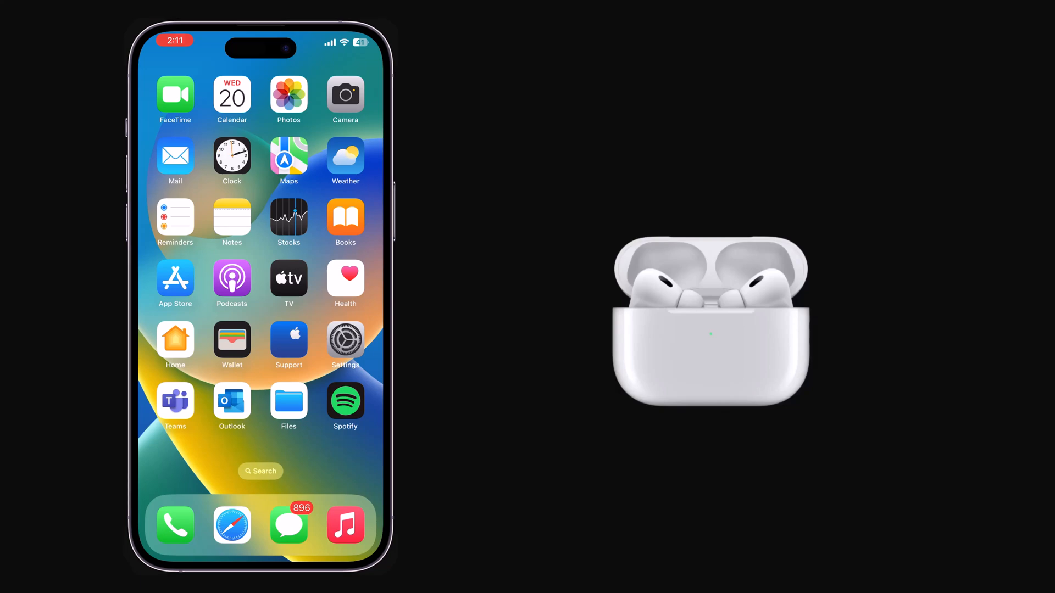
# - Launch Settings and go to the Bluetooth screen listing the connected AirPods
pyautogui.click(345, 340)
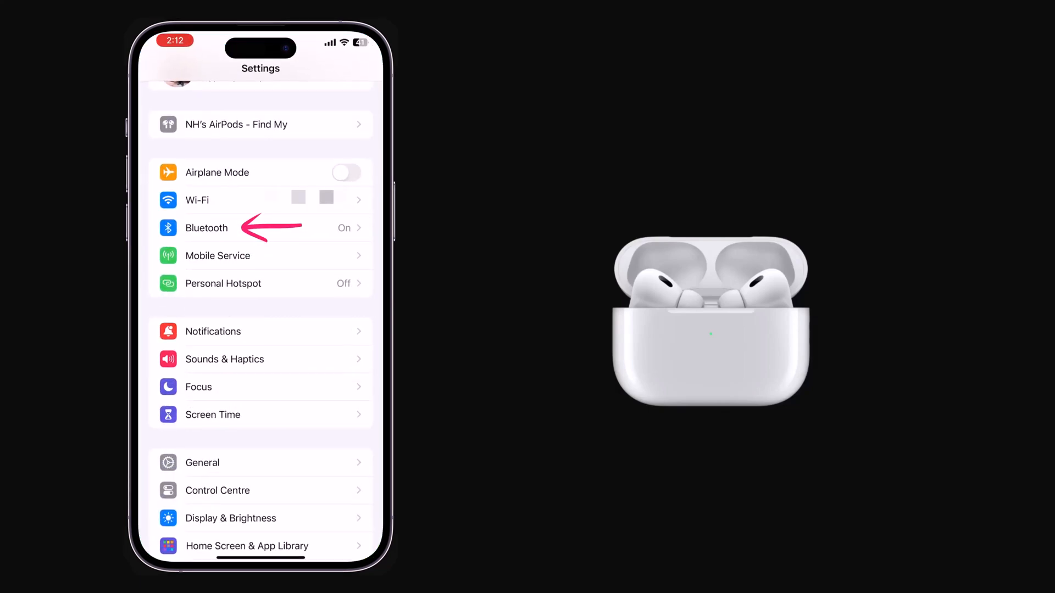
pyautogui.click(206, 227)
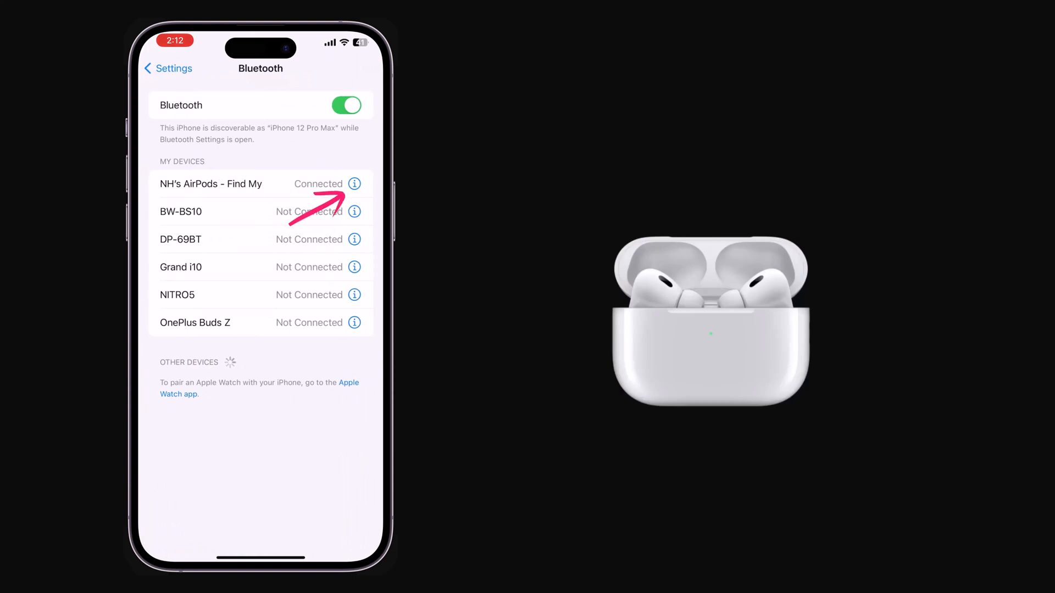
# - Open the AirPods details and view Version: firmware 5E135, case 54.26.1
pyautogui.click(353, 183)
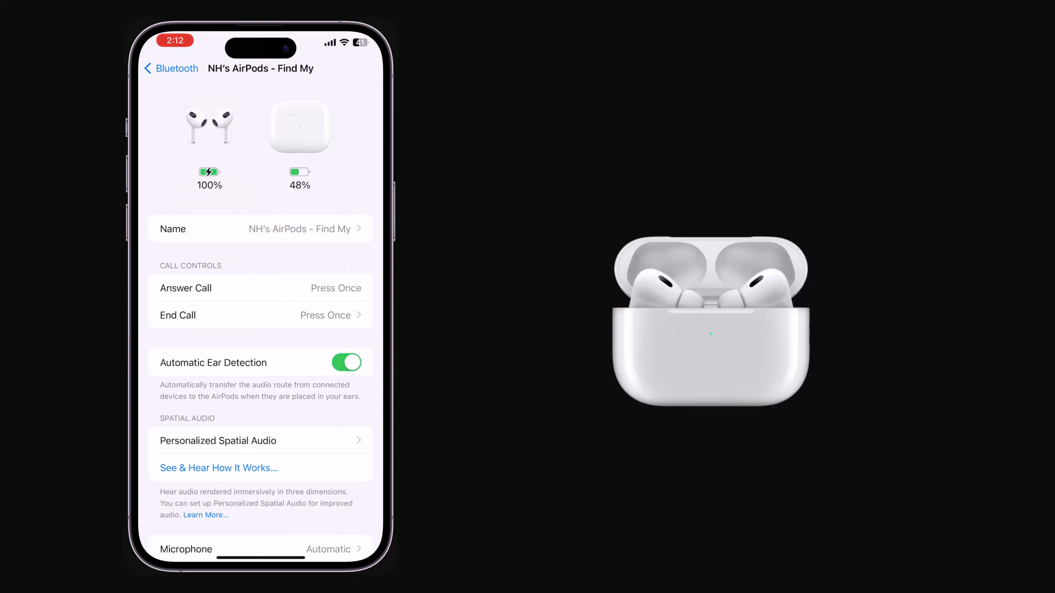
pyautogui.scroll(-3)
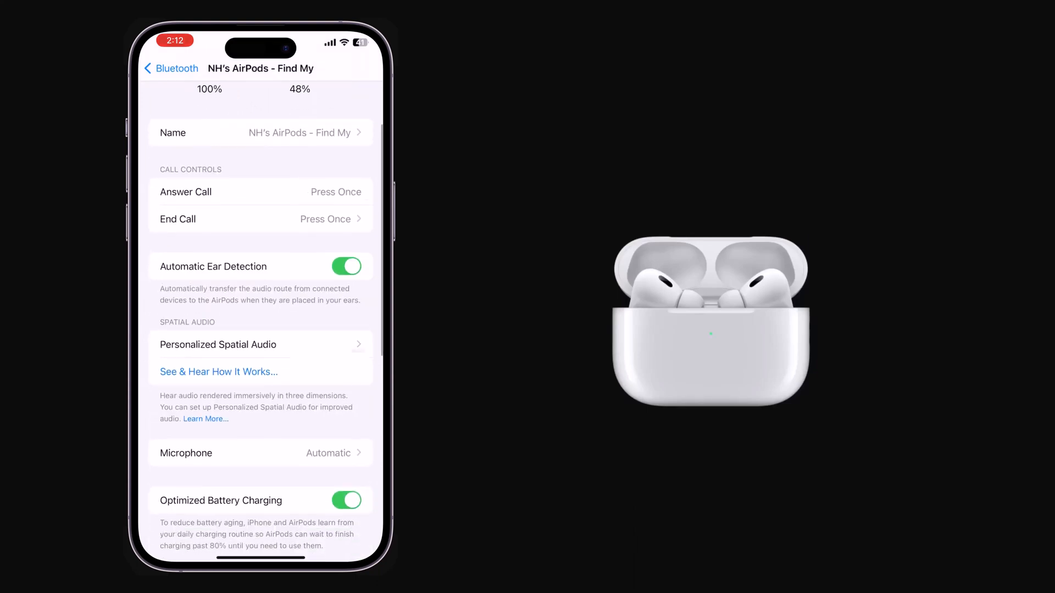
pyautogui.scroll(-3)
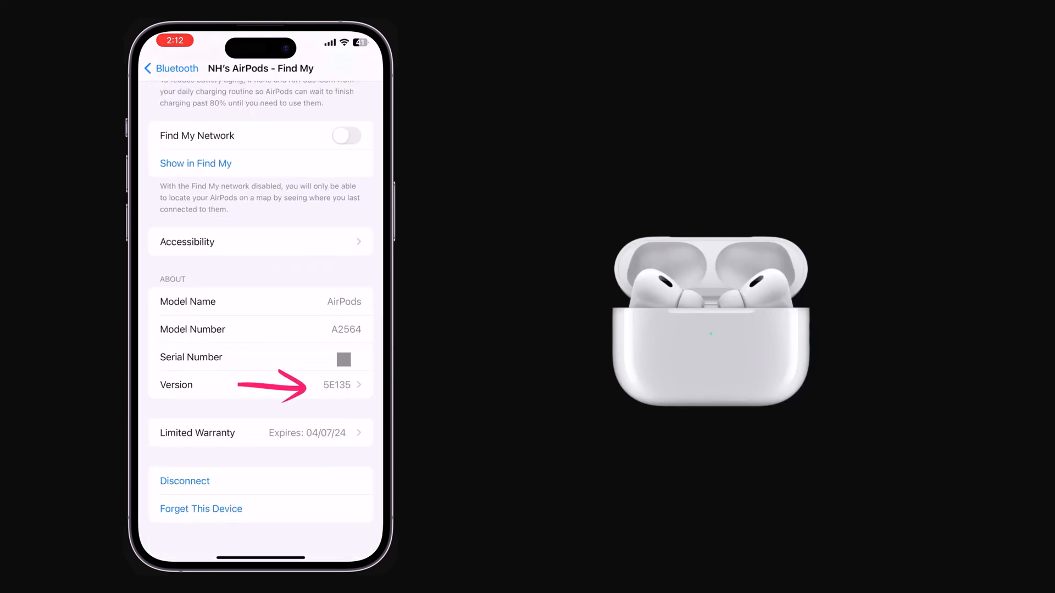
pyautogui.click(260, 384)
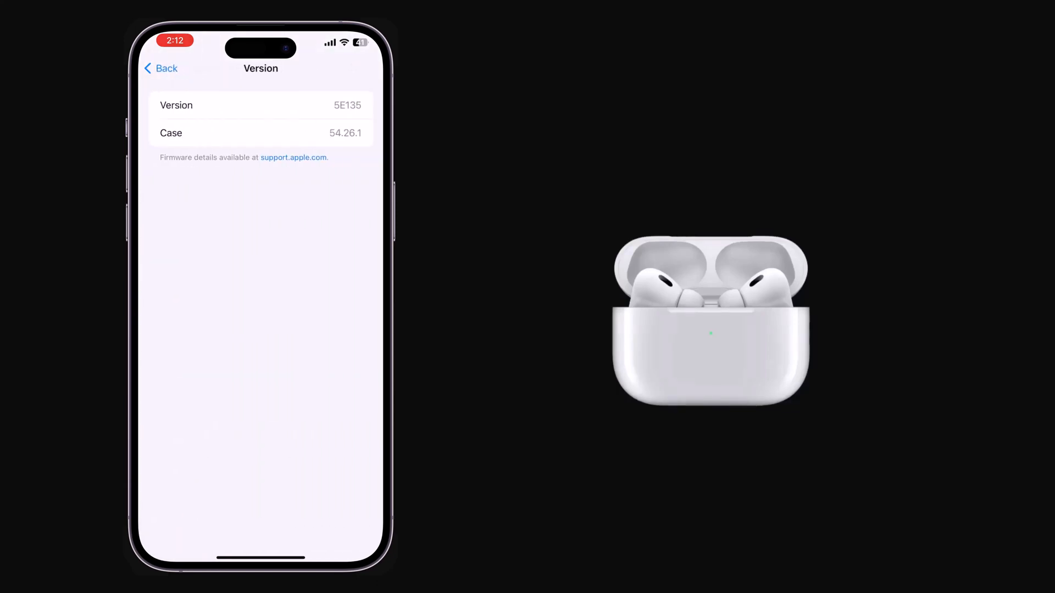